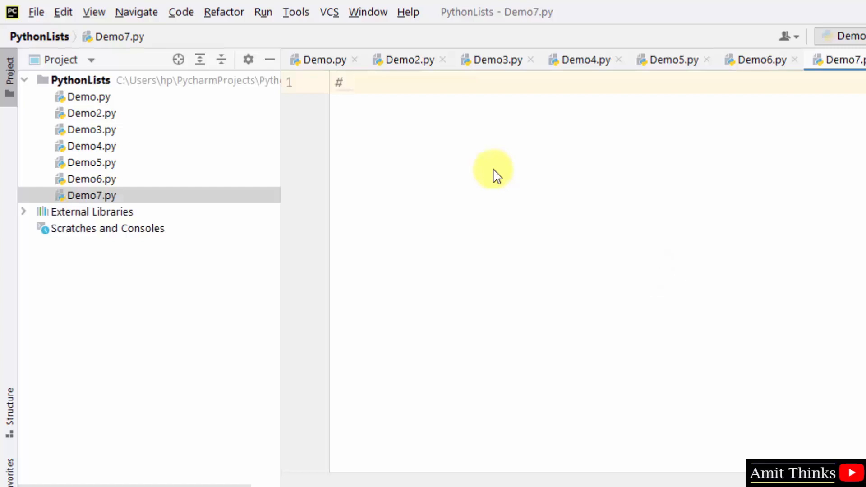
Step: Write the first-line comment 'Remove a specific element from a Python List using the remove()'
click(351, 82)
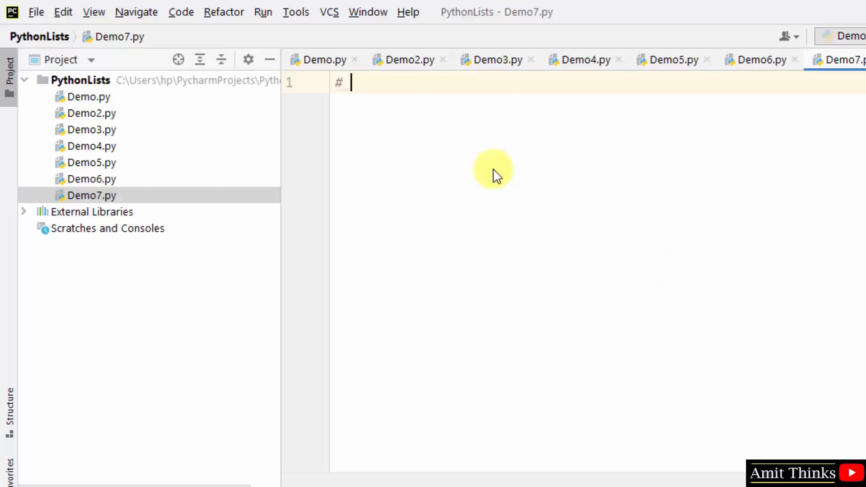
text(Remov)
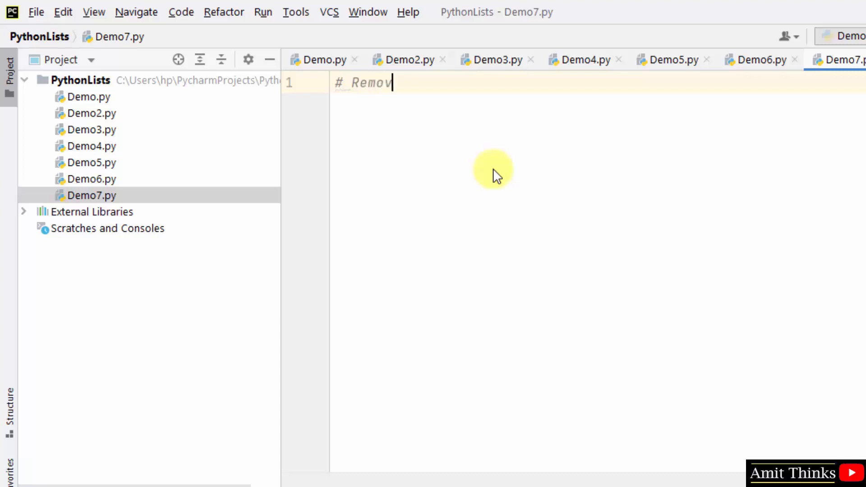
text(e a specific element from)
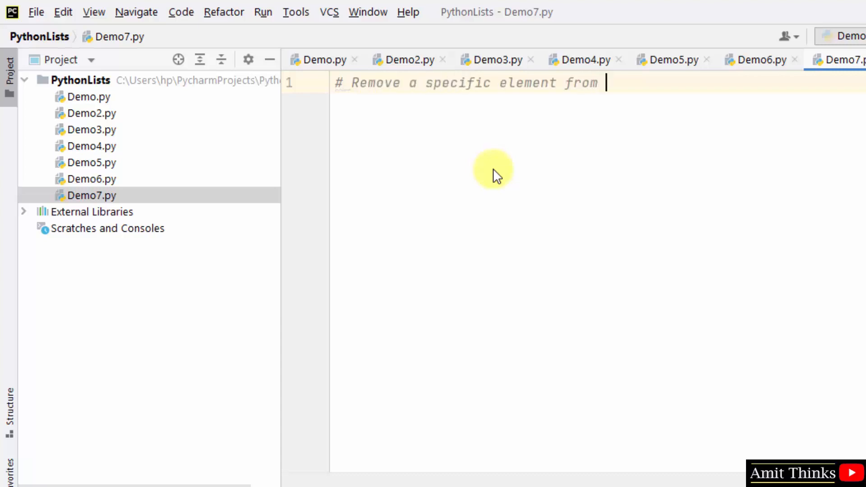
text(a Python List using the remove() method)
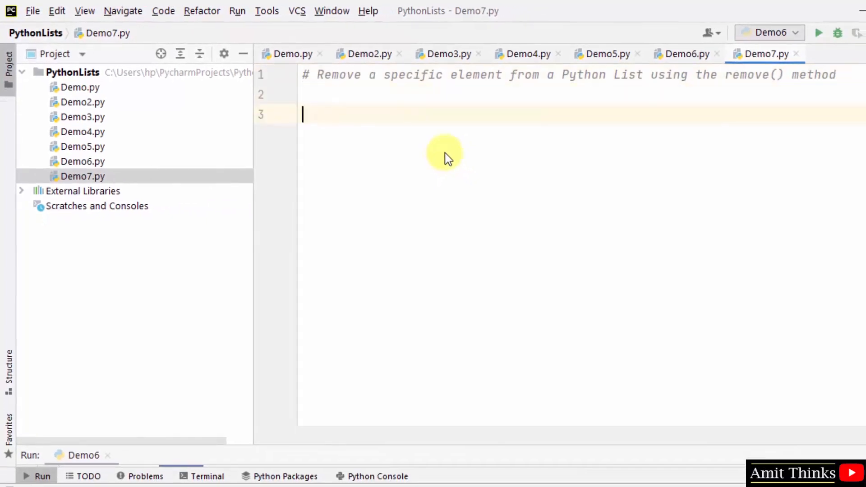
Step: Define mylist as Squash, Football, Hockey, Cricket, Archery and add print(mylist)
text(mylist)
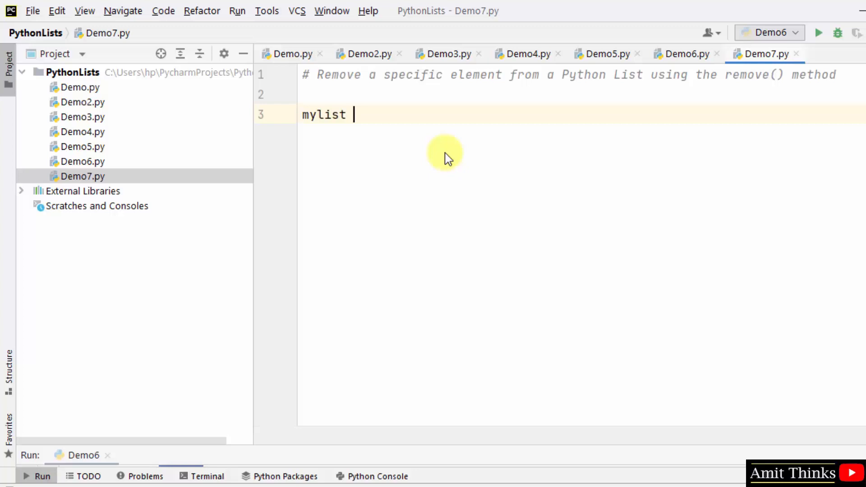
text(= ["S"])
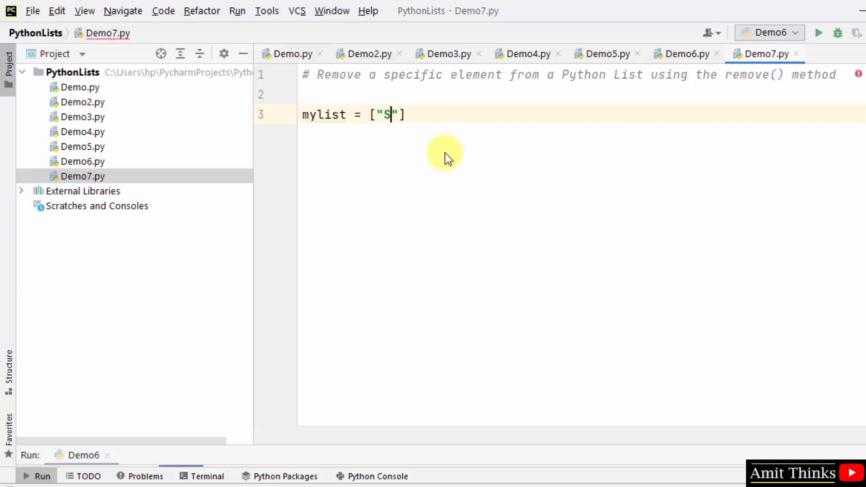
text(quash", "Footba)
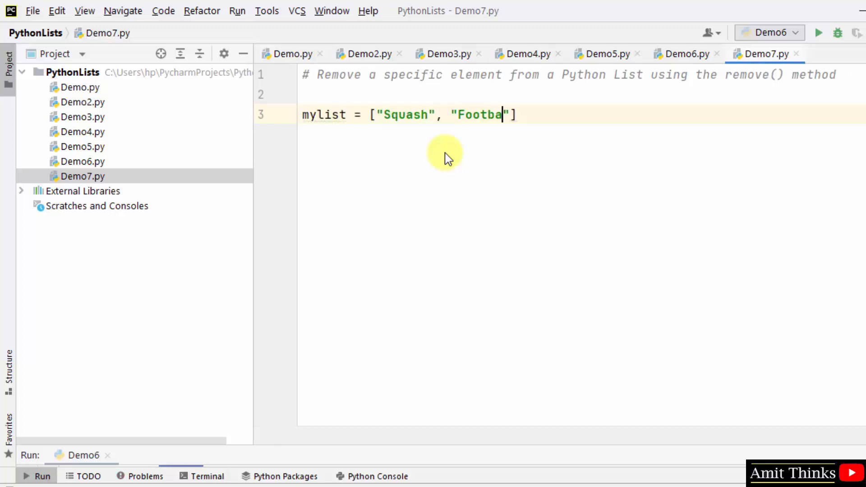
text(ll", "Hockey",)
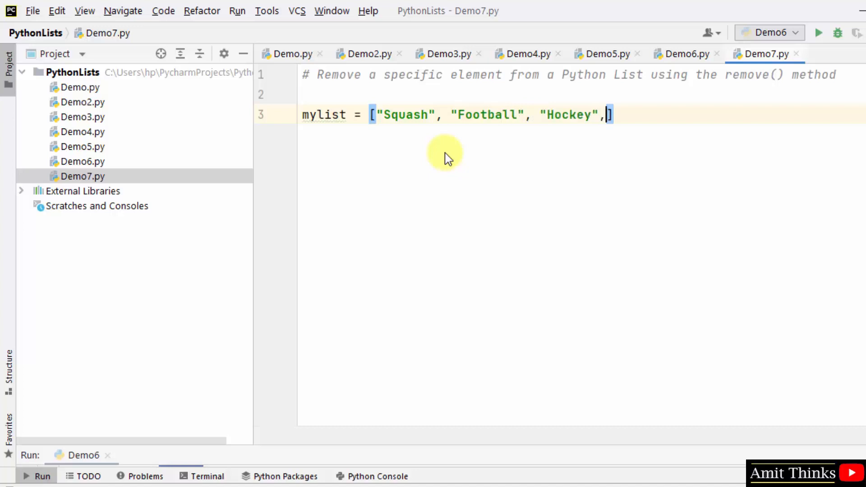
text("Cricket",)
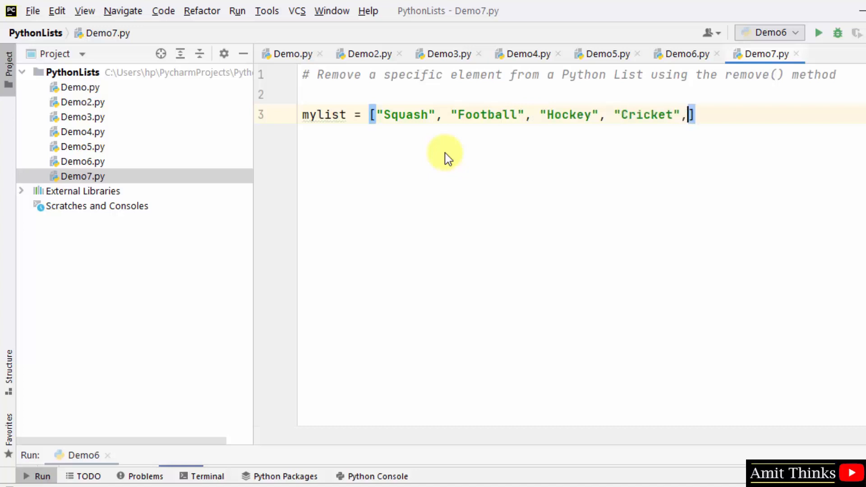
text("Archery")
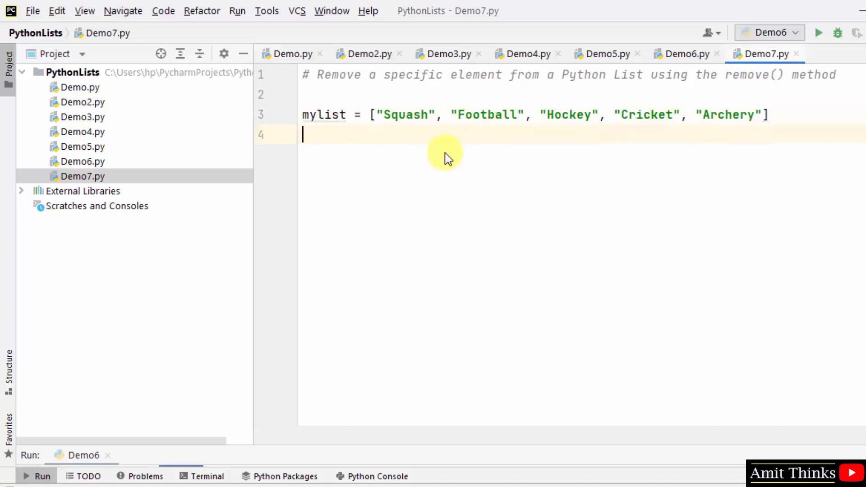
text(print(mylist)
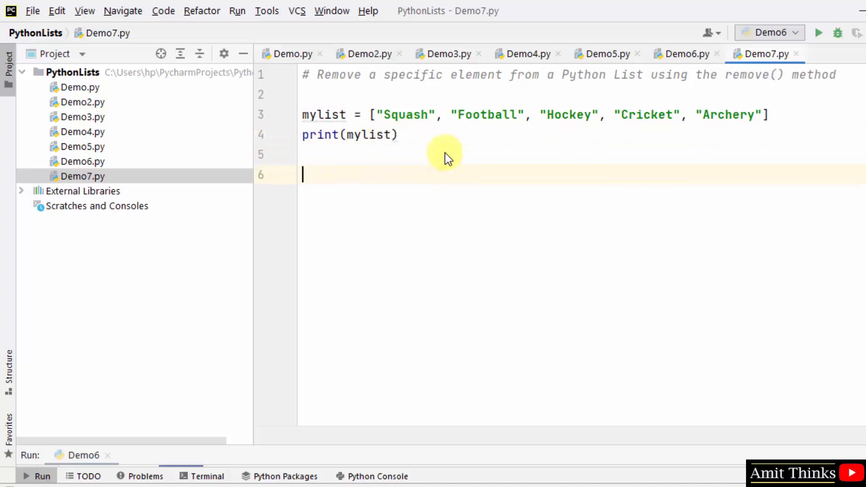
Step: Add mylist.remove calls for Hockey and Squash, then print("Updated List = \n", mylist)
text(my;ist)
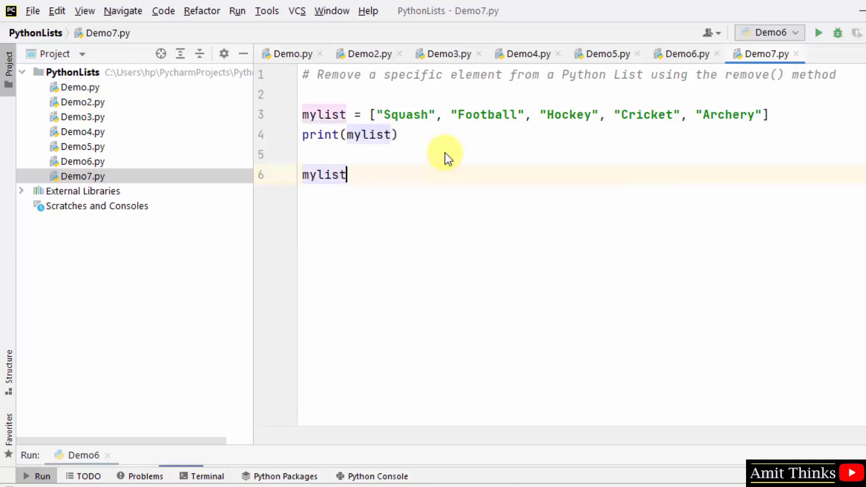
text(.remove())
text(mylist.remove(")
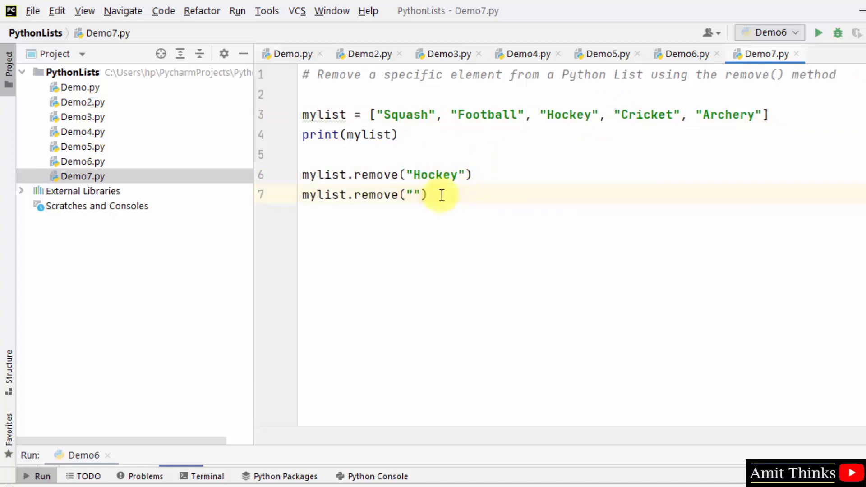
text(Squash)
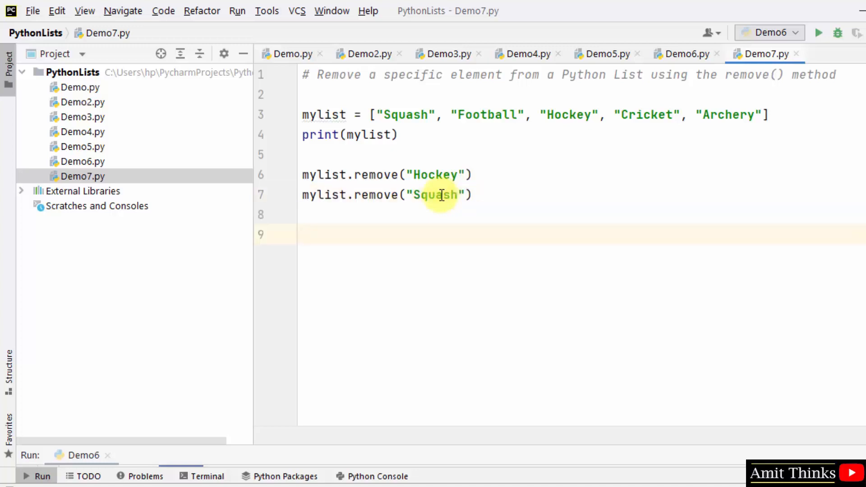
text(print("Updated List = \n",mylist))
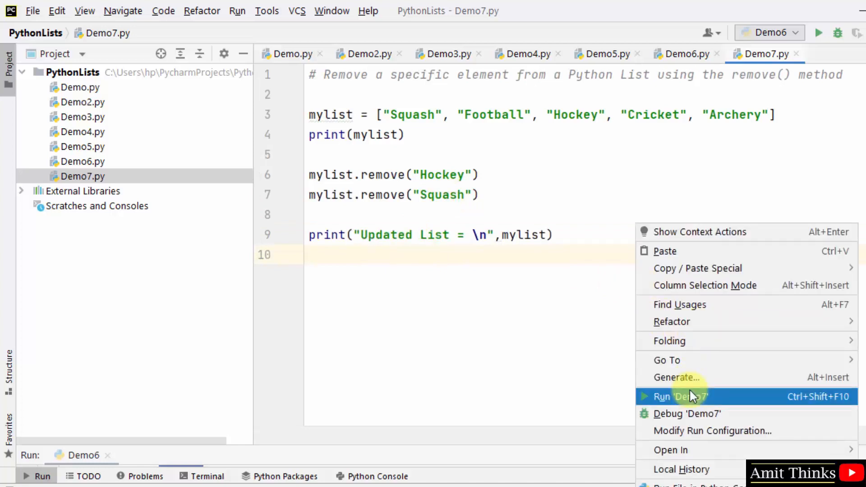
Step: Run Demo7 and highlight Squash and Hockey in the original output list
click(681, 396)
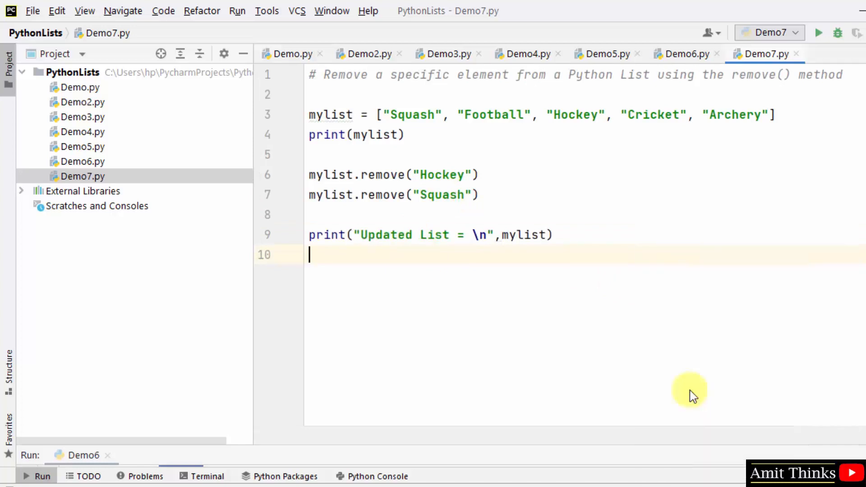
click(819, 32)
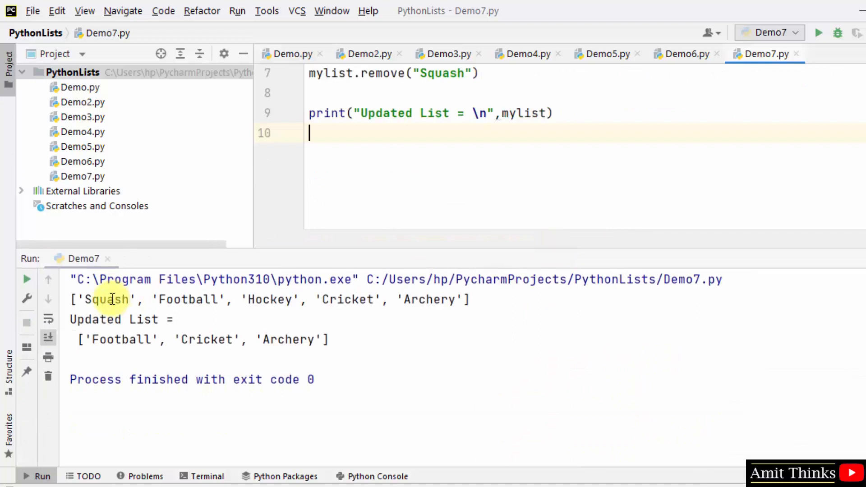
double_click(109, 300)
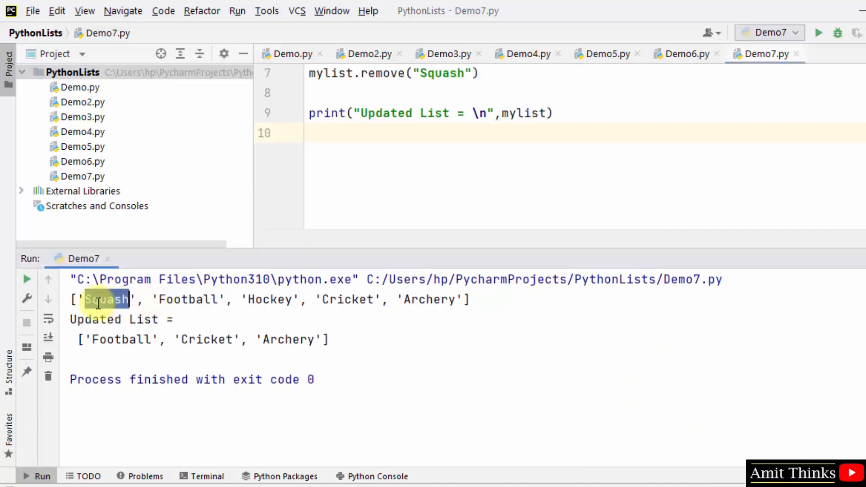
double_click(268, 300)
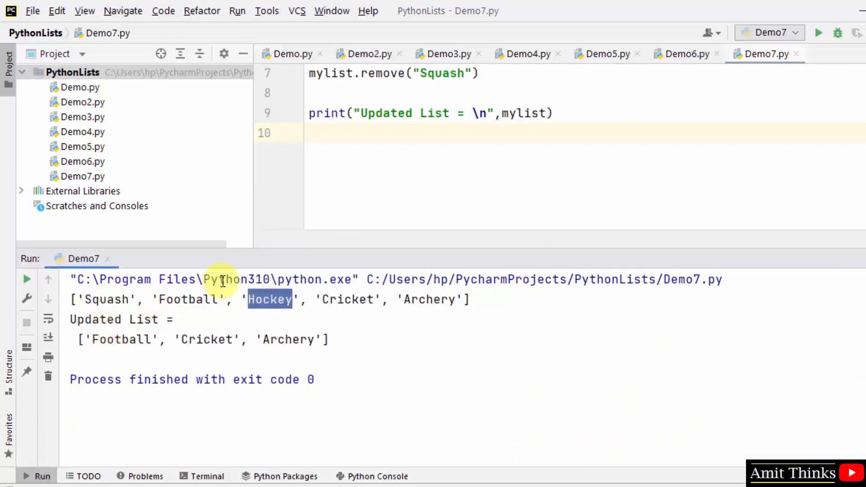